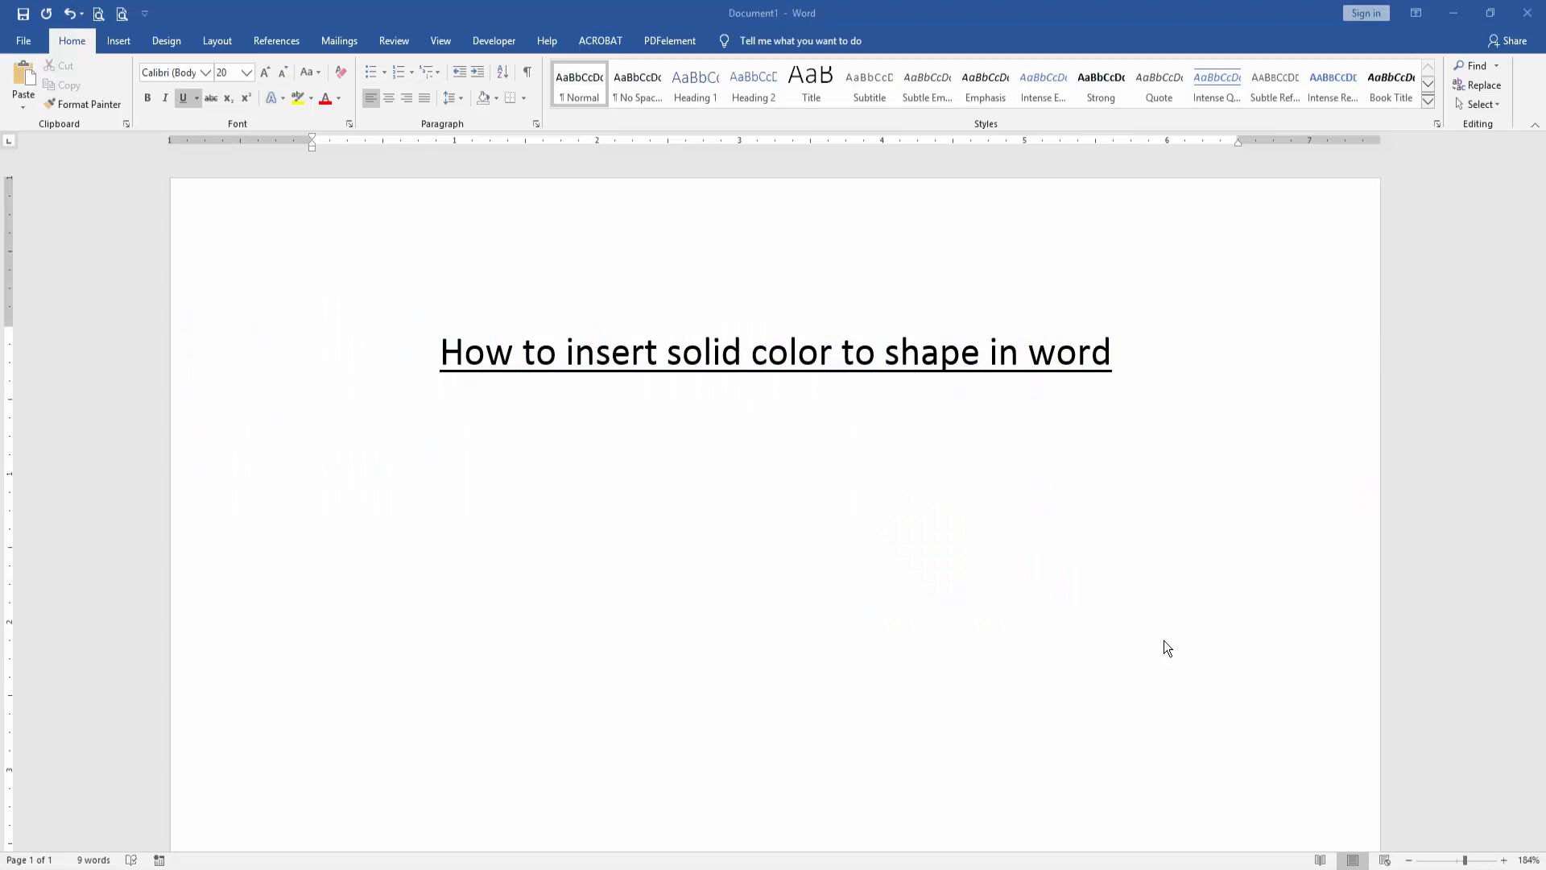
mouse_move(1169, 646)
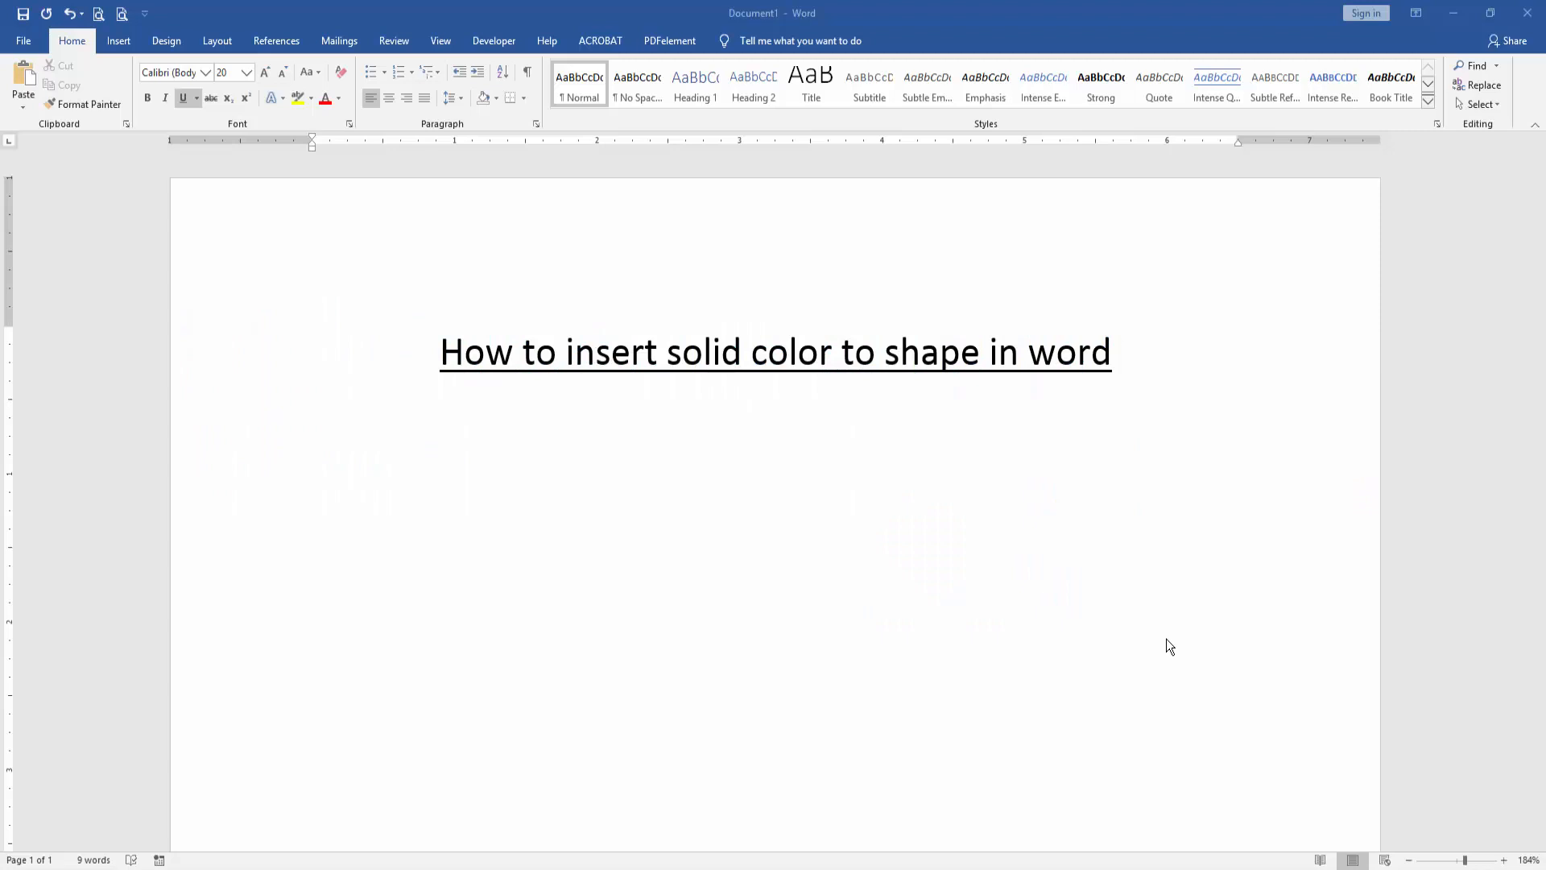
mouse_move(1173, 644)
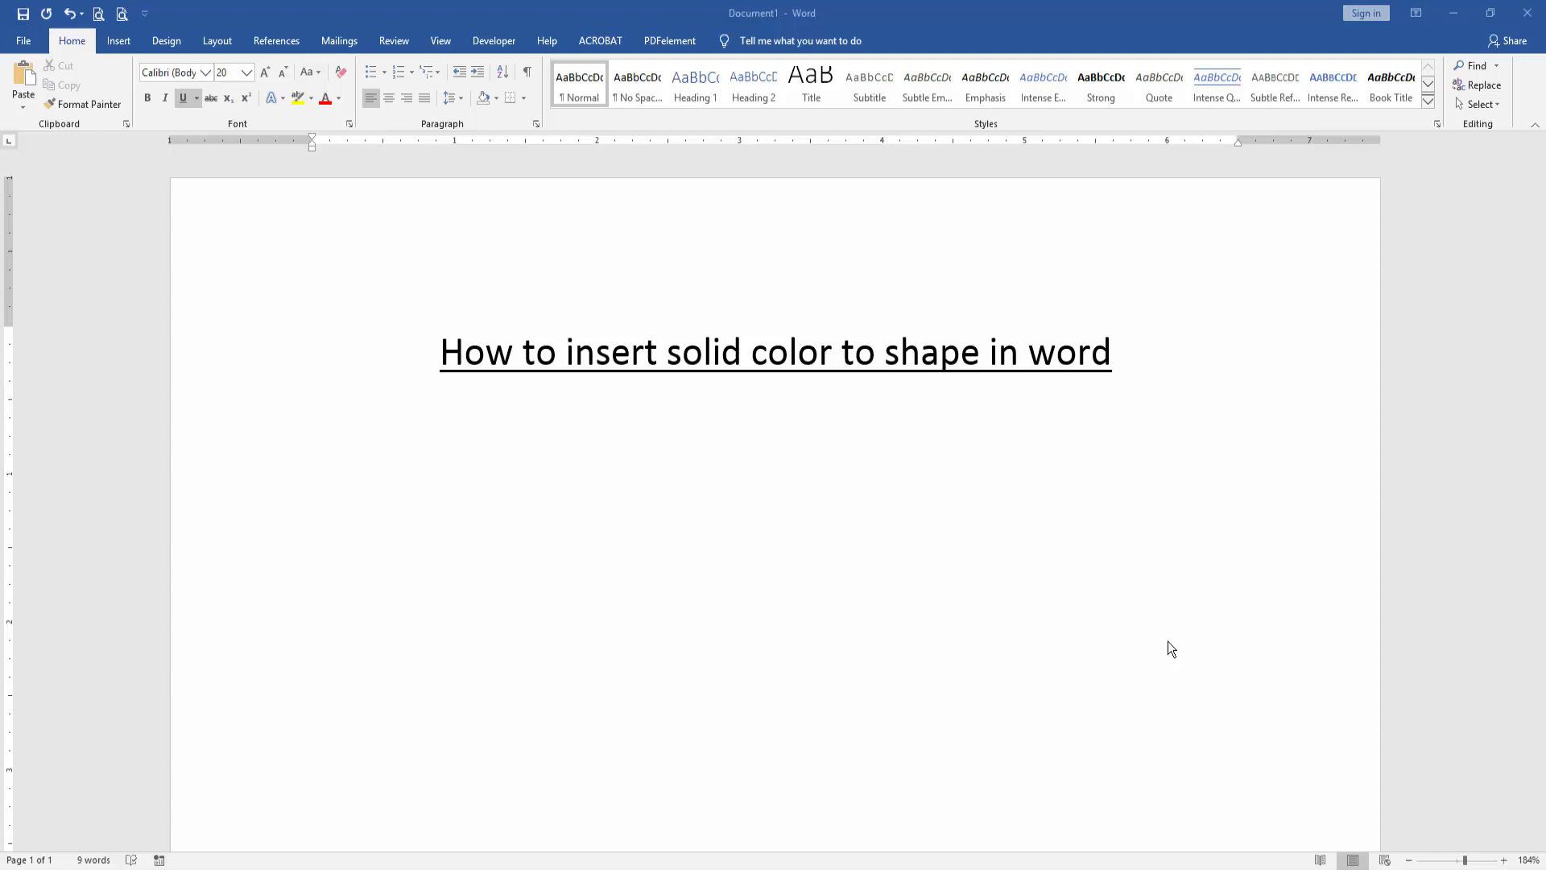
mouse_move(791, 530)
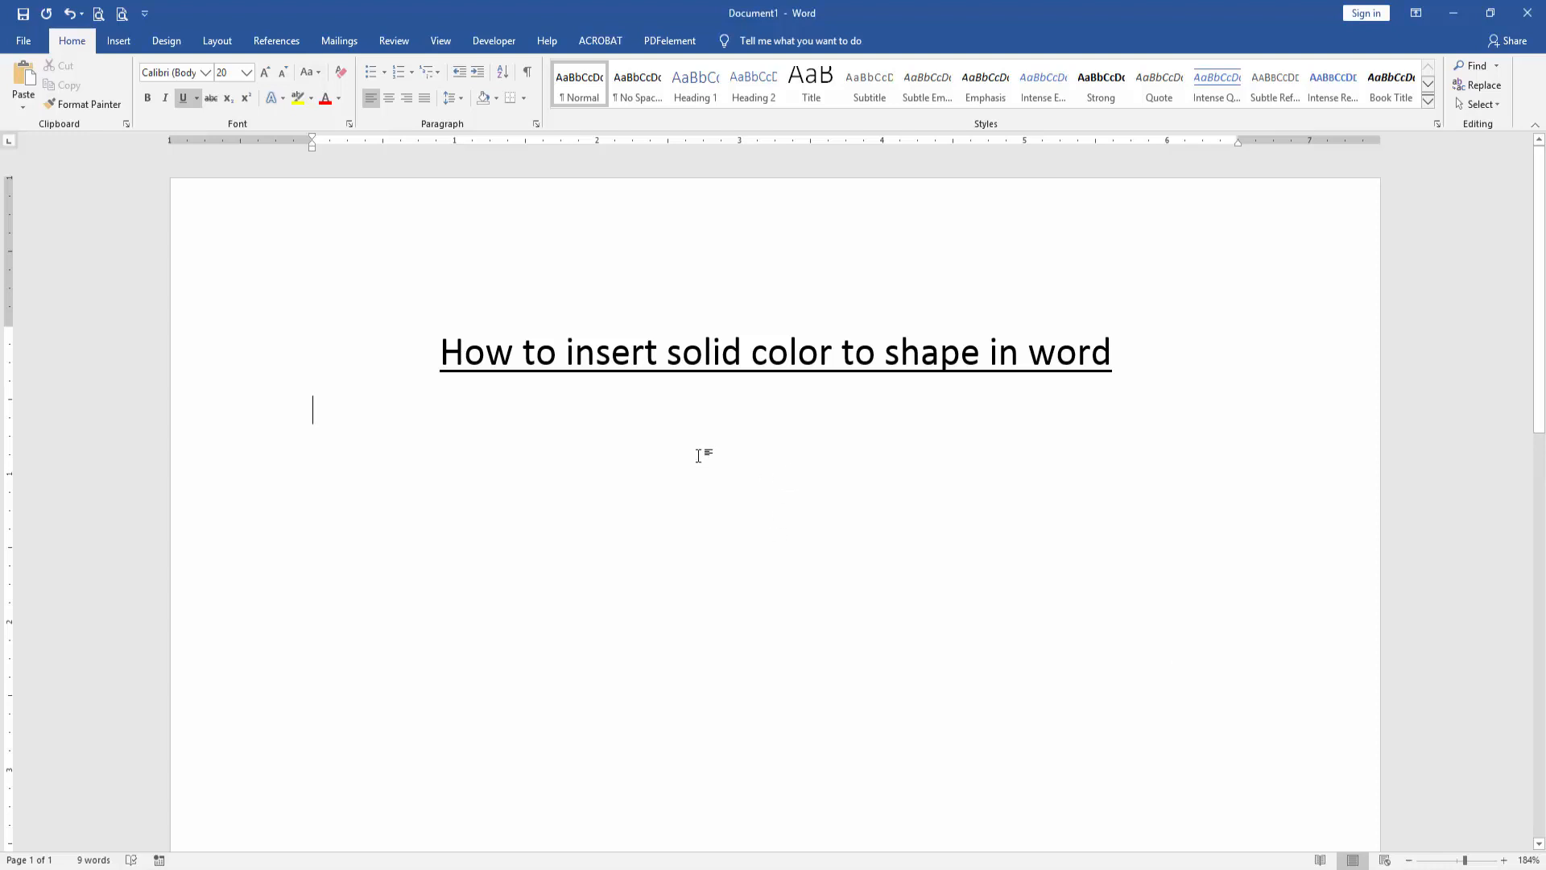
mouse_move(698, 456)
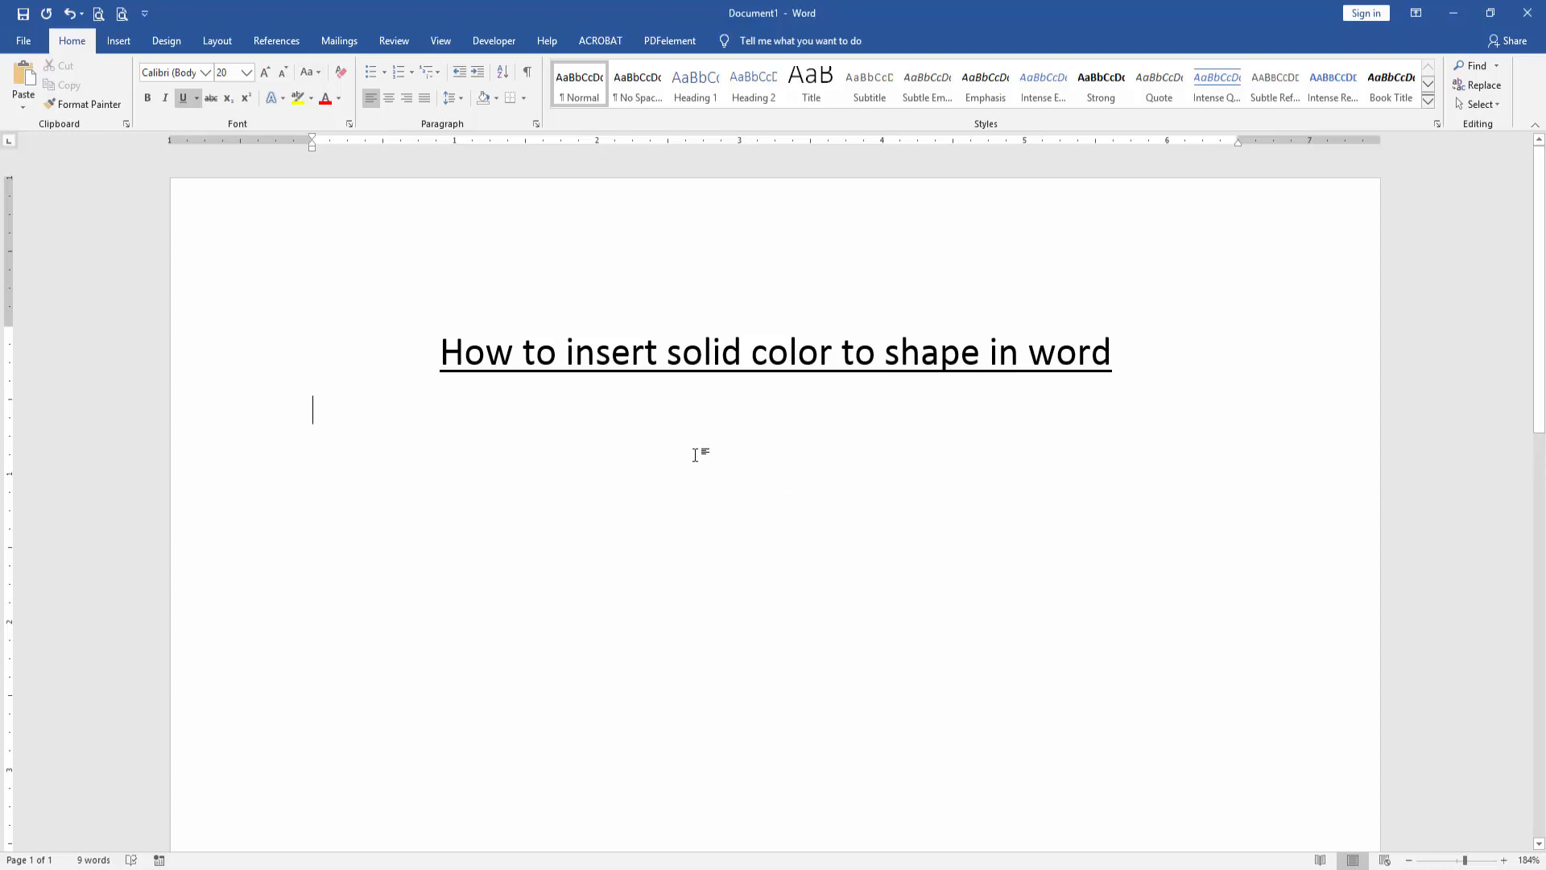
mouse_move(699, 449)
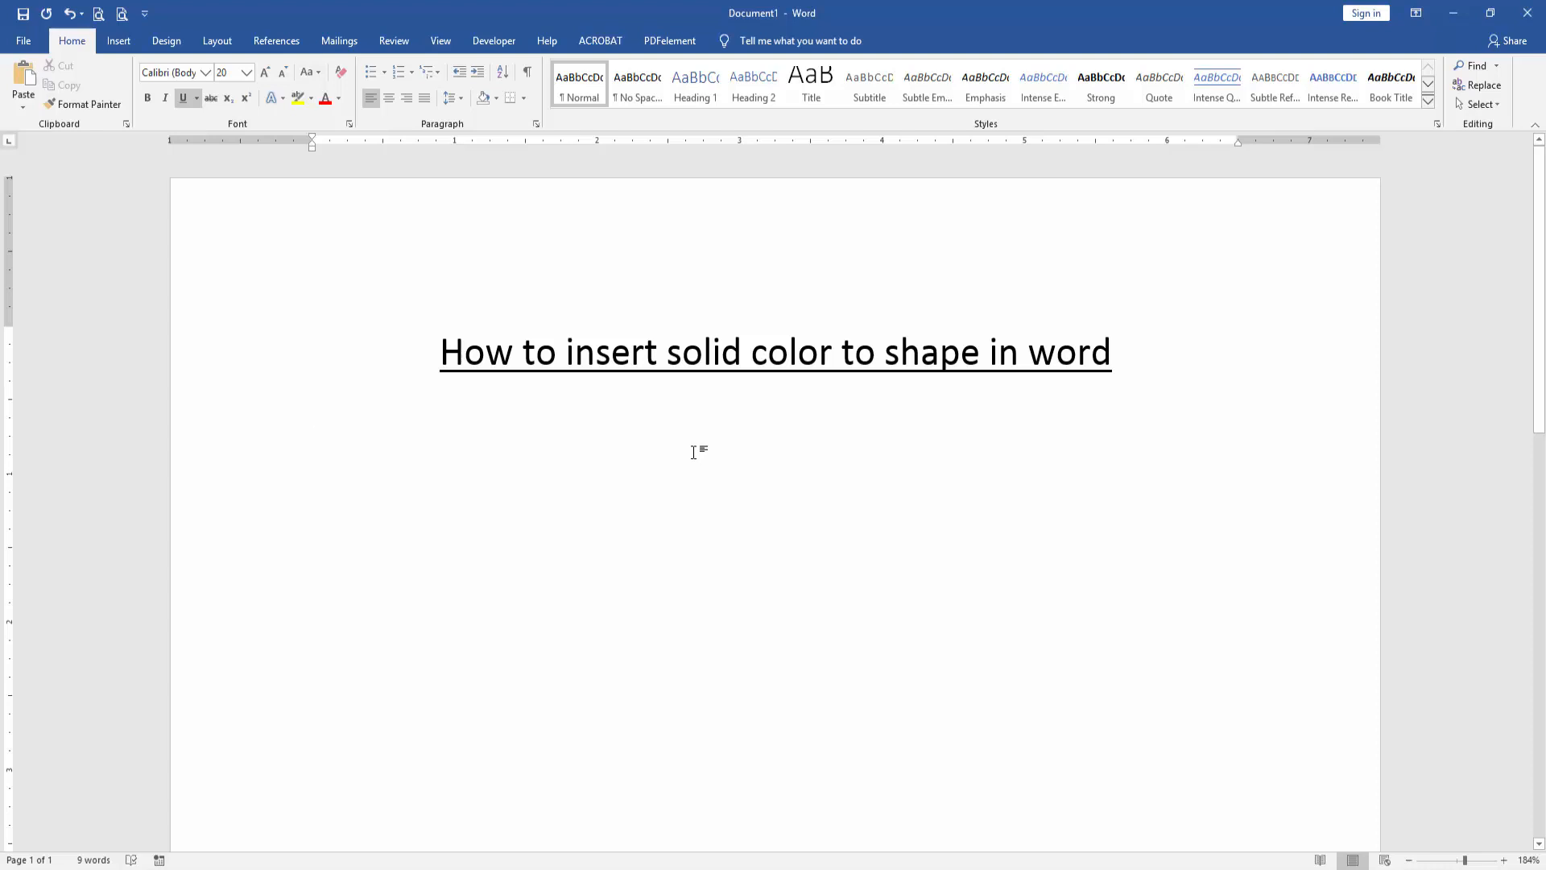
mouse_move(686, 453)
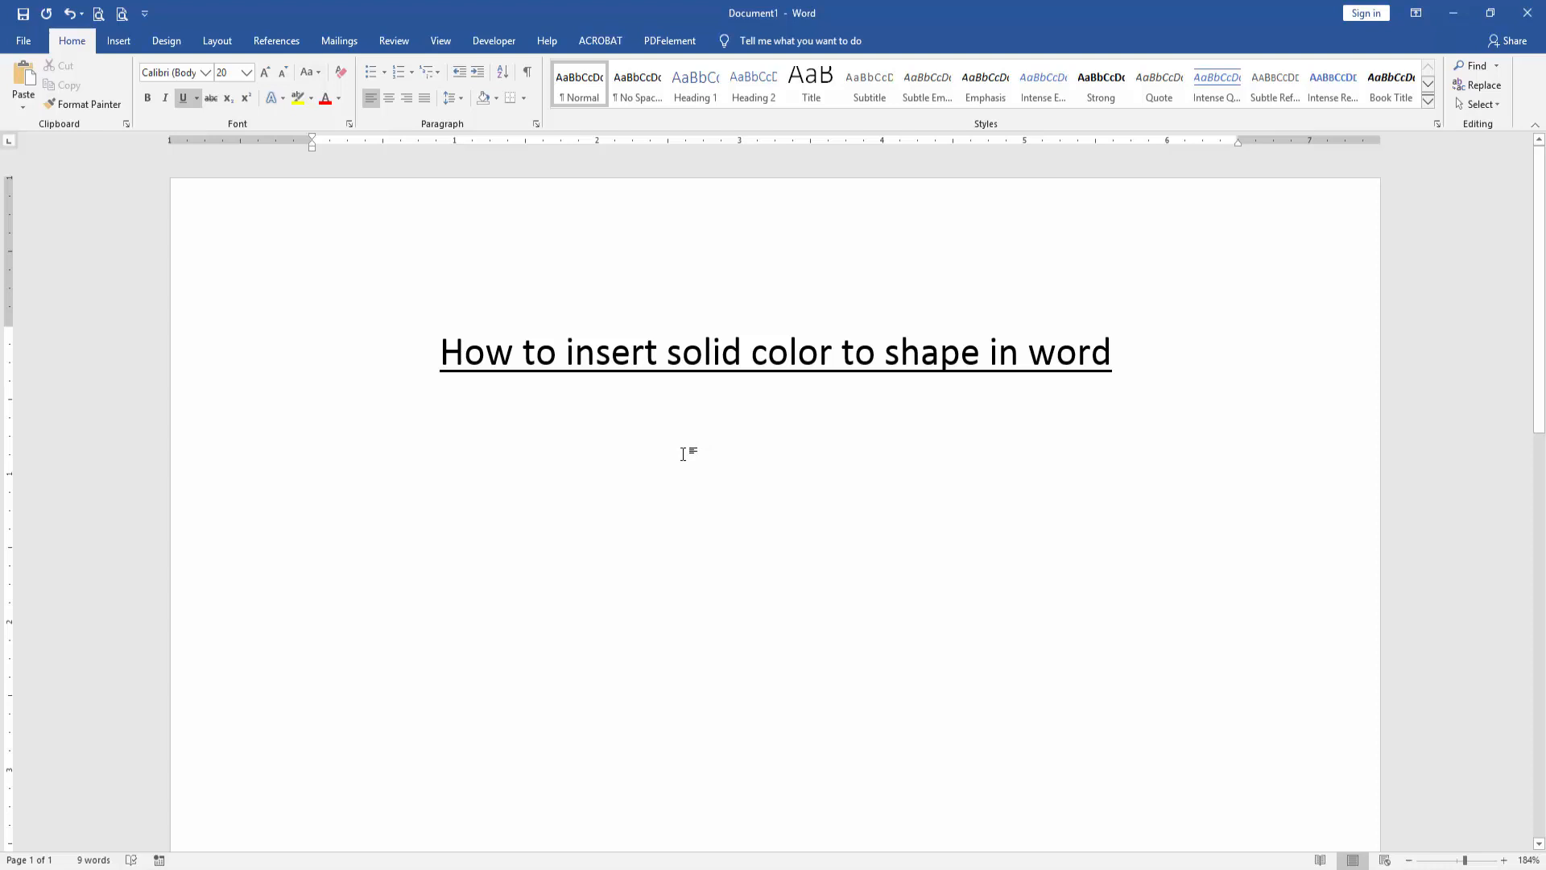
Step: Draw a frame and a trapezoid in a row below the title using Insert Shapes
click(118, 40)
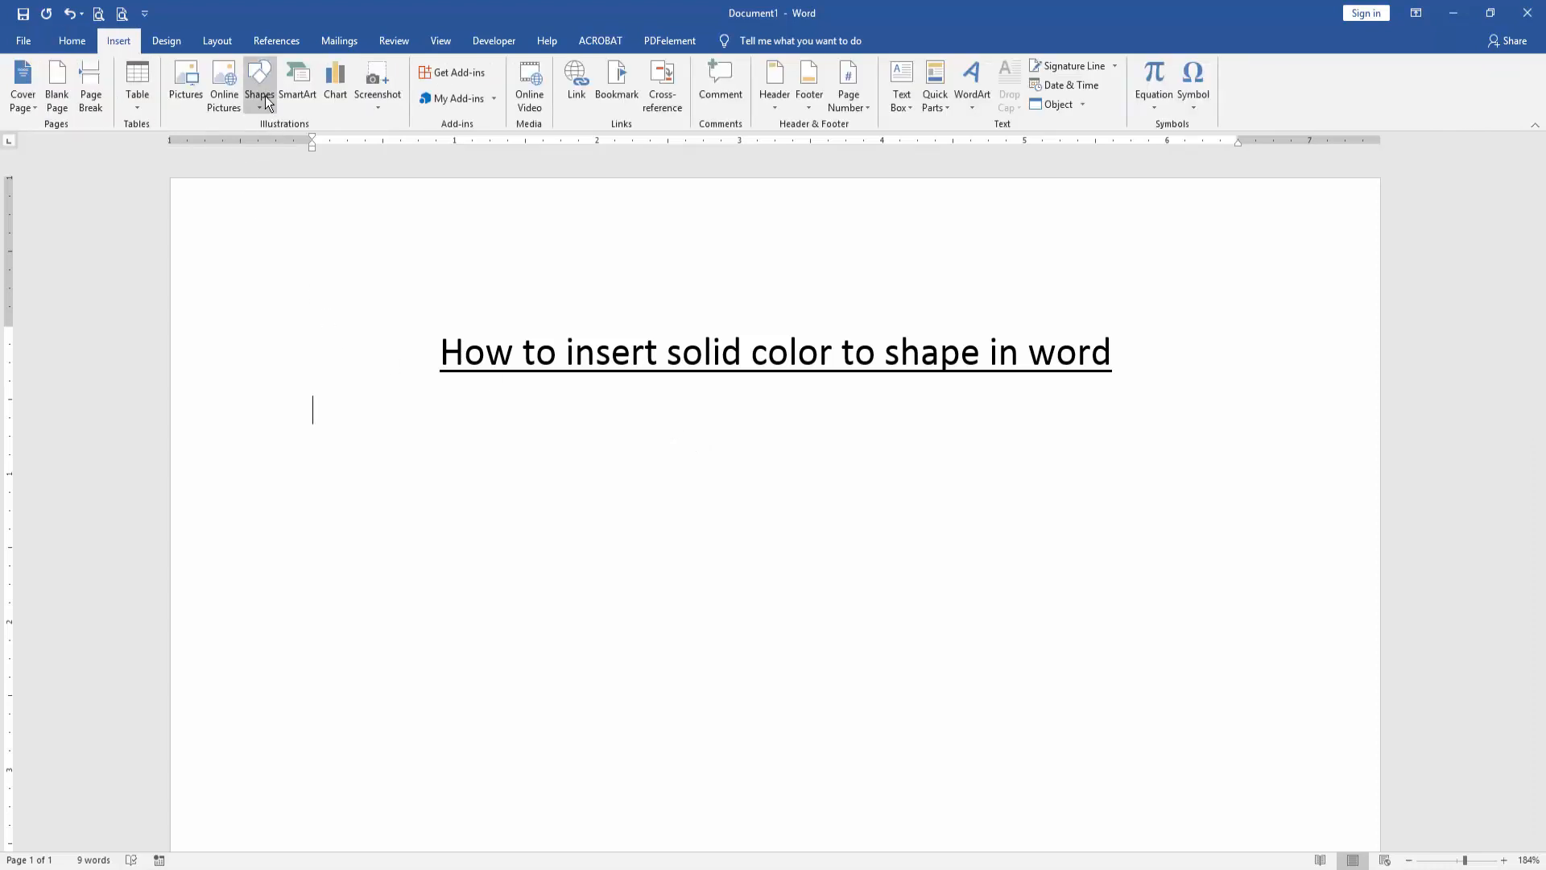
click(259, 84)
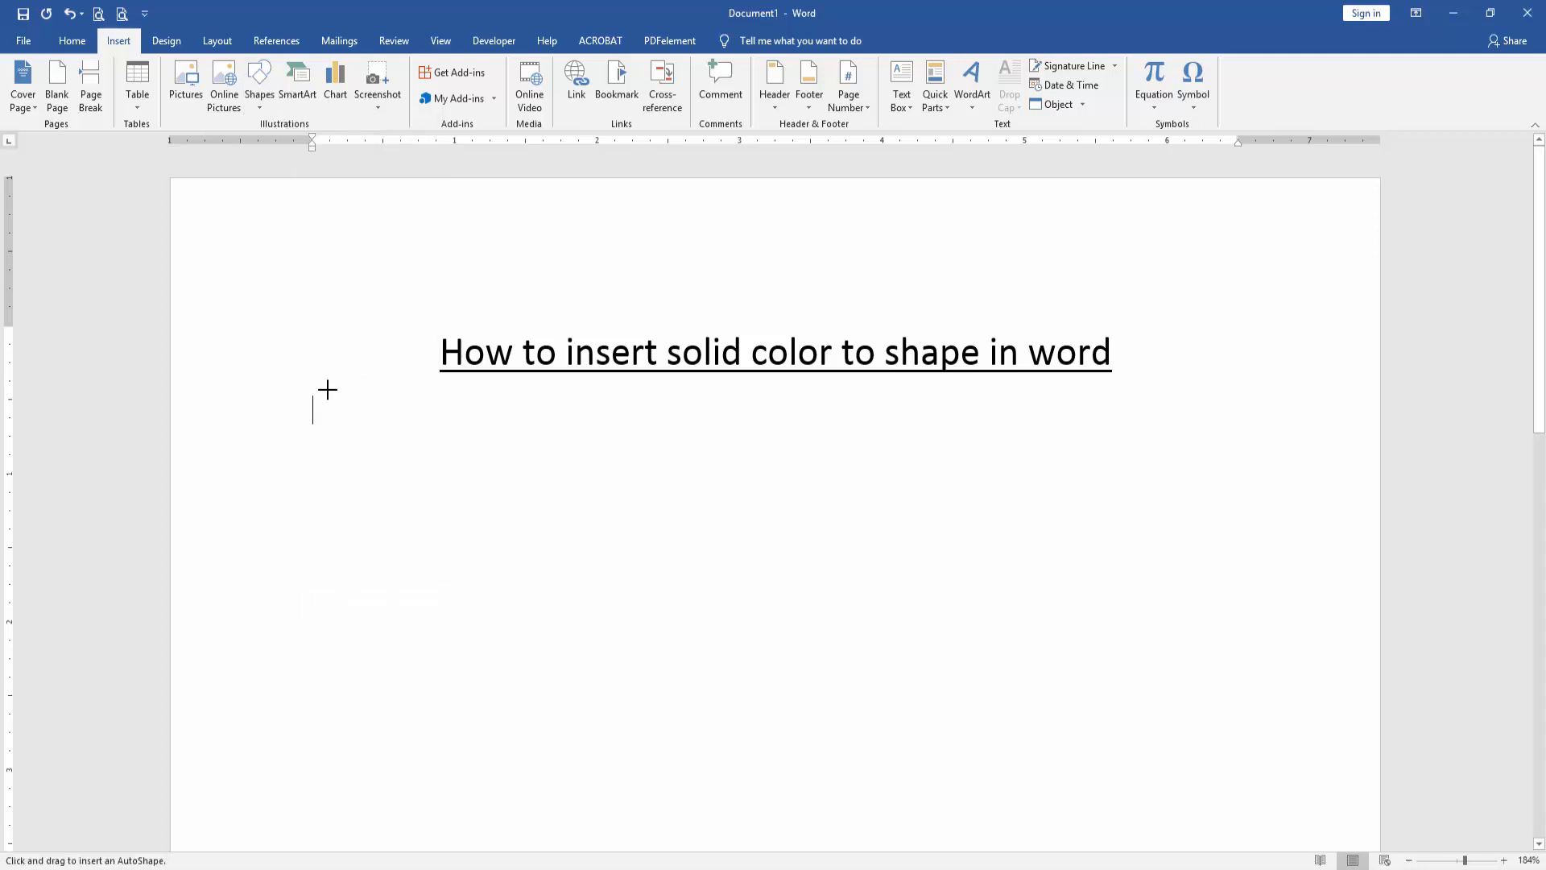
mouse_move(436, 449)
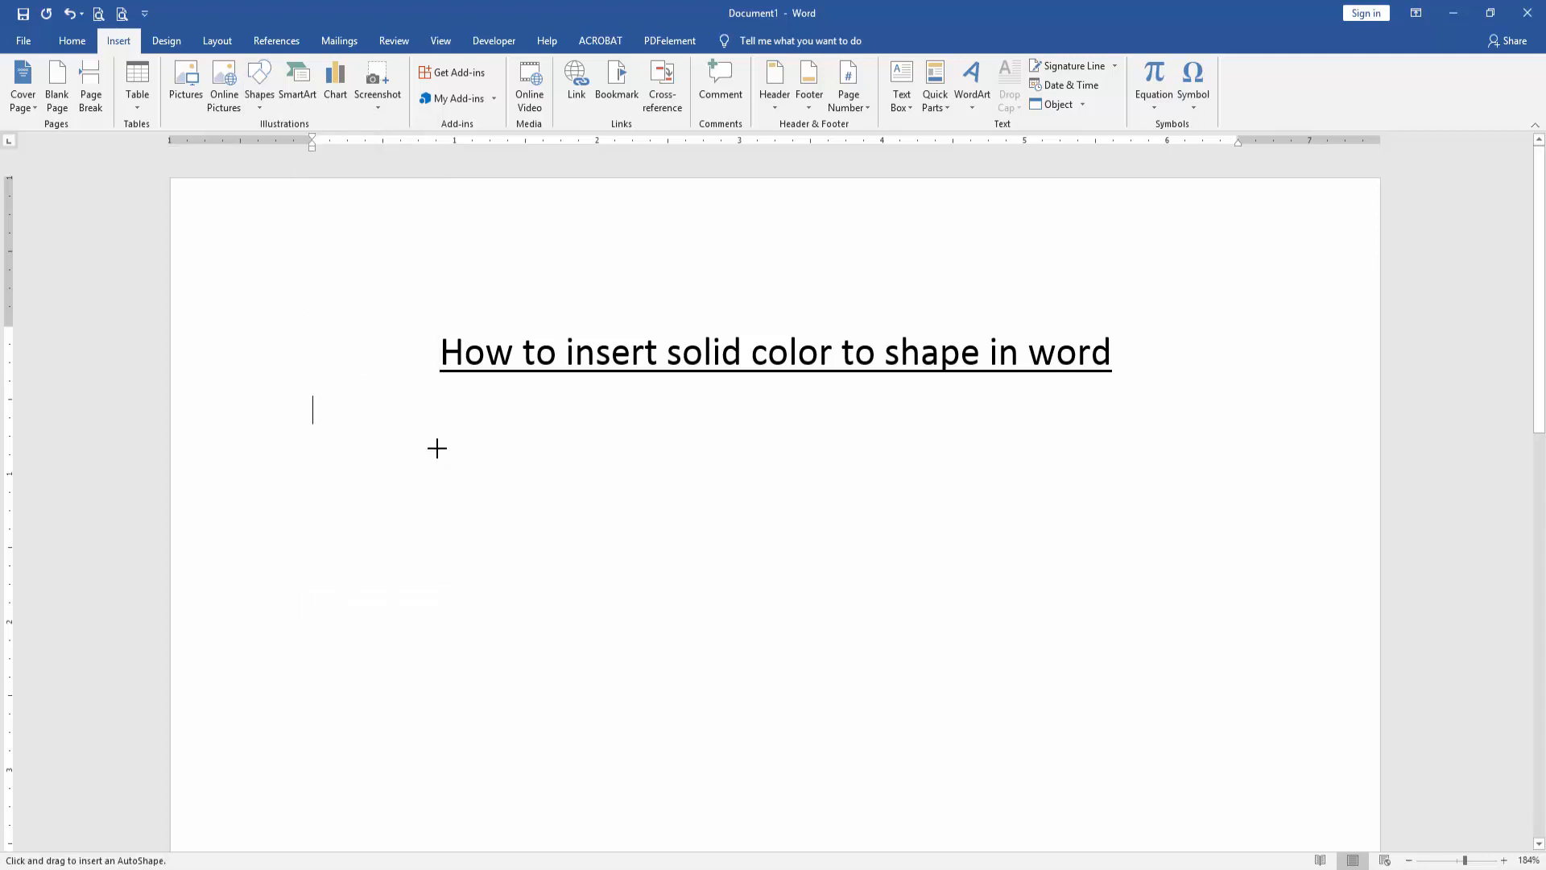
drag(436, 448, 637, 655)
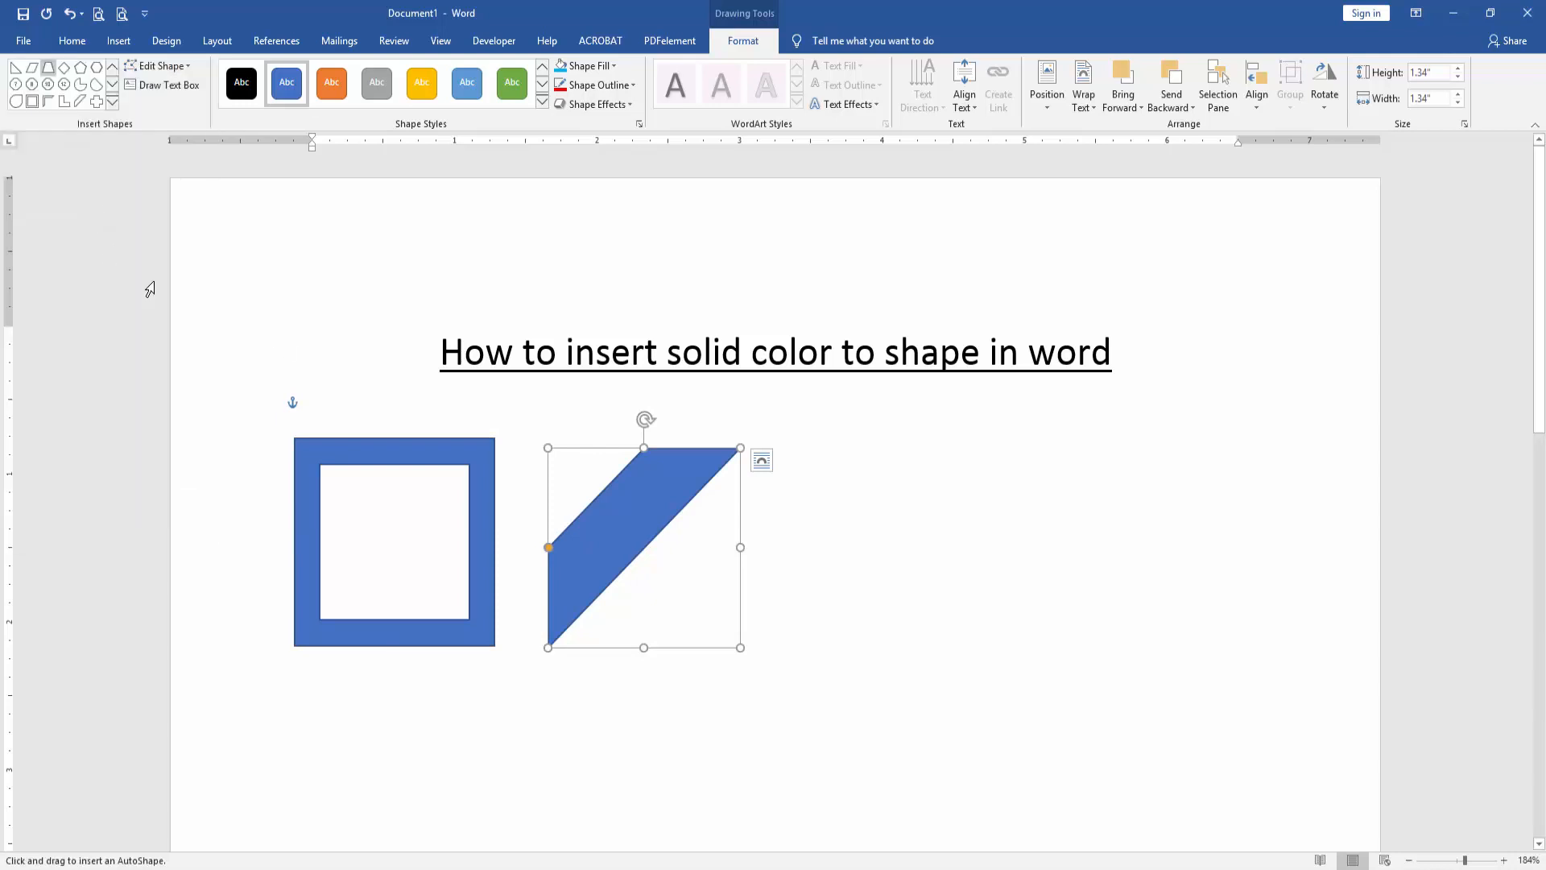
drag(868, 446, 996, 676)
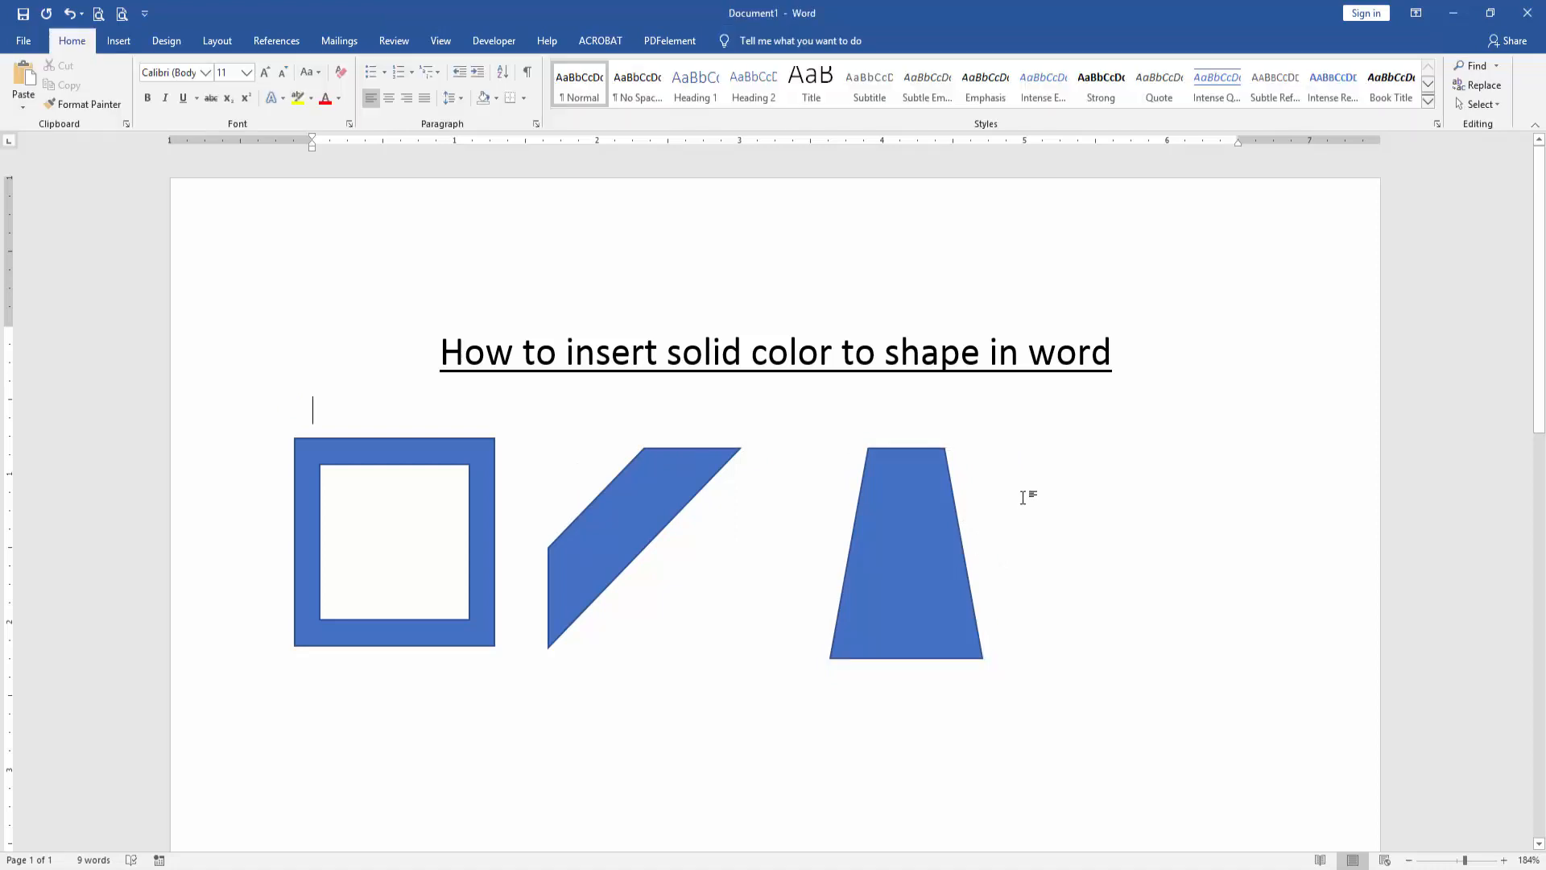
Step: Fill the trapezoid with solid Dark Blue and give the parallelogram a solid red fill
click(641, 541)
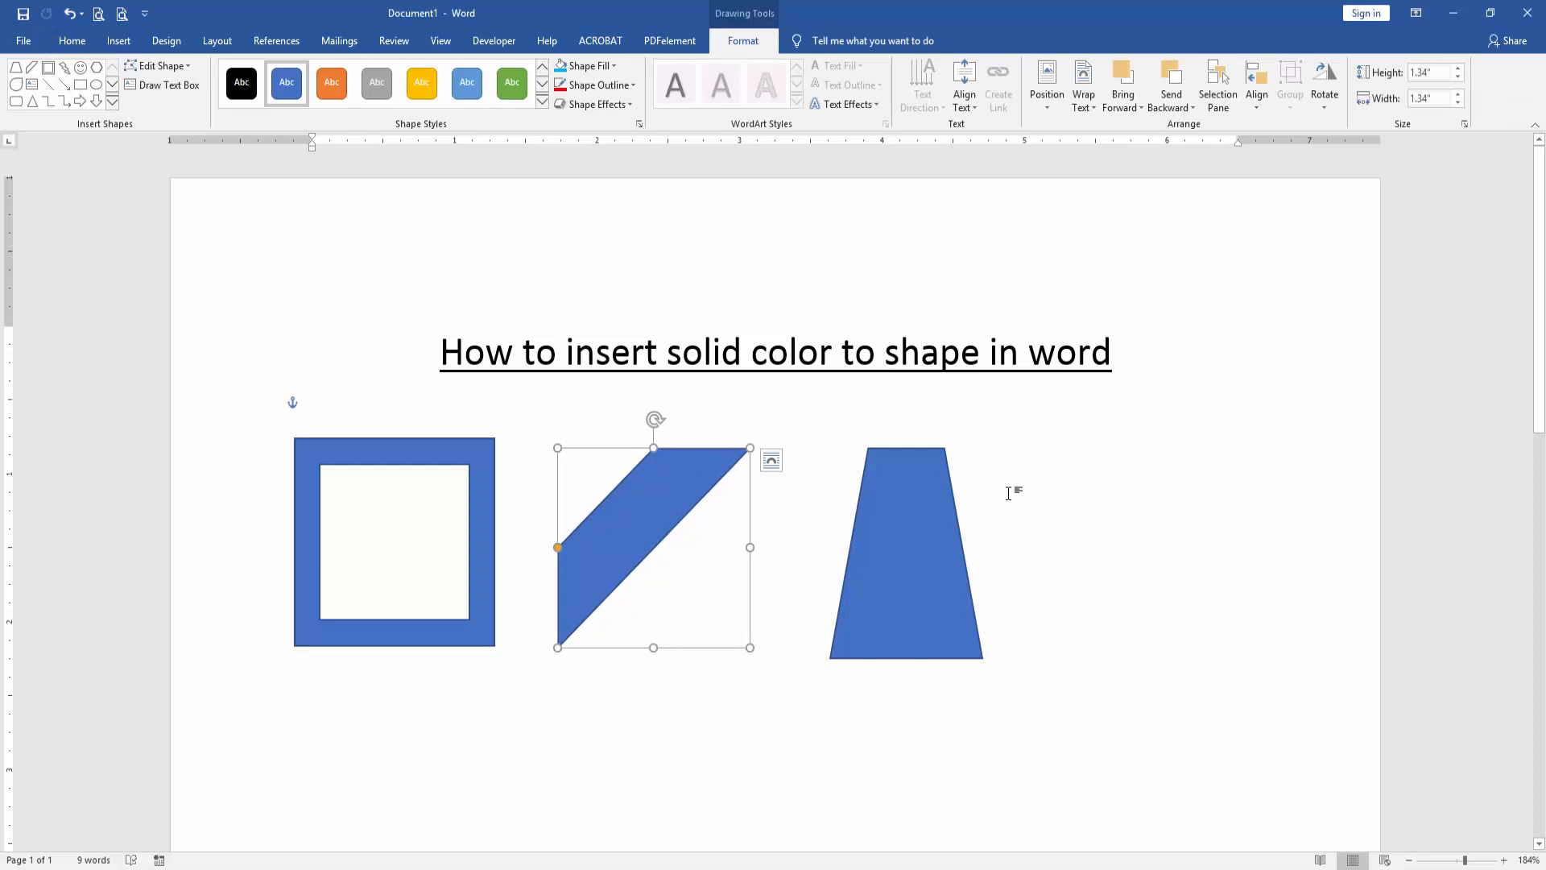
click(904, 552)
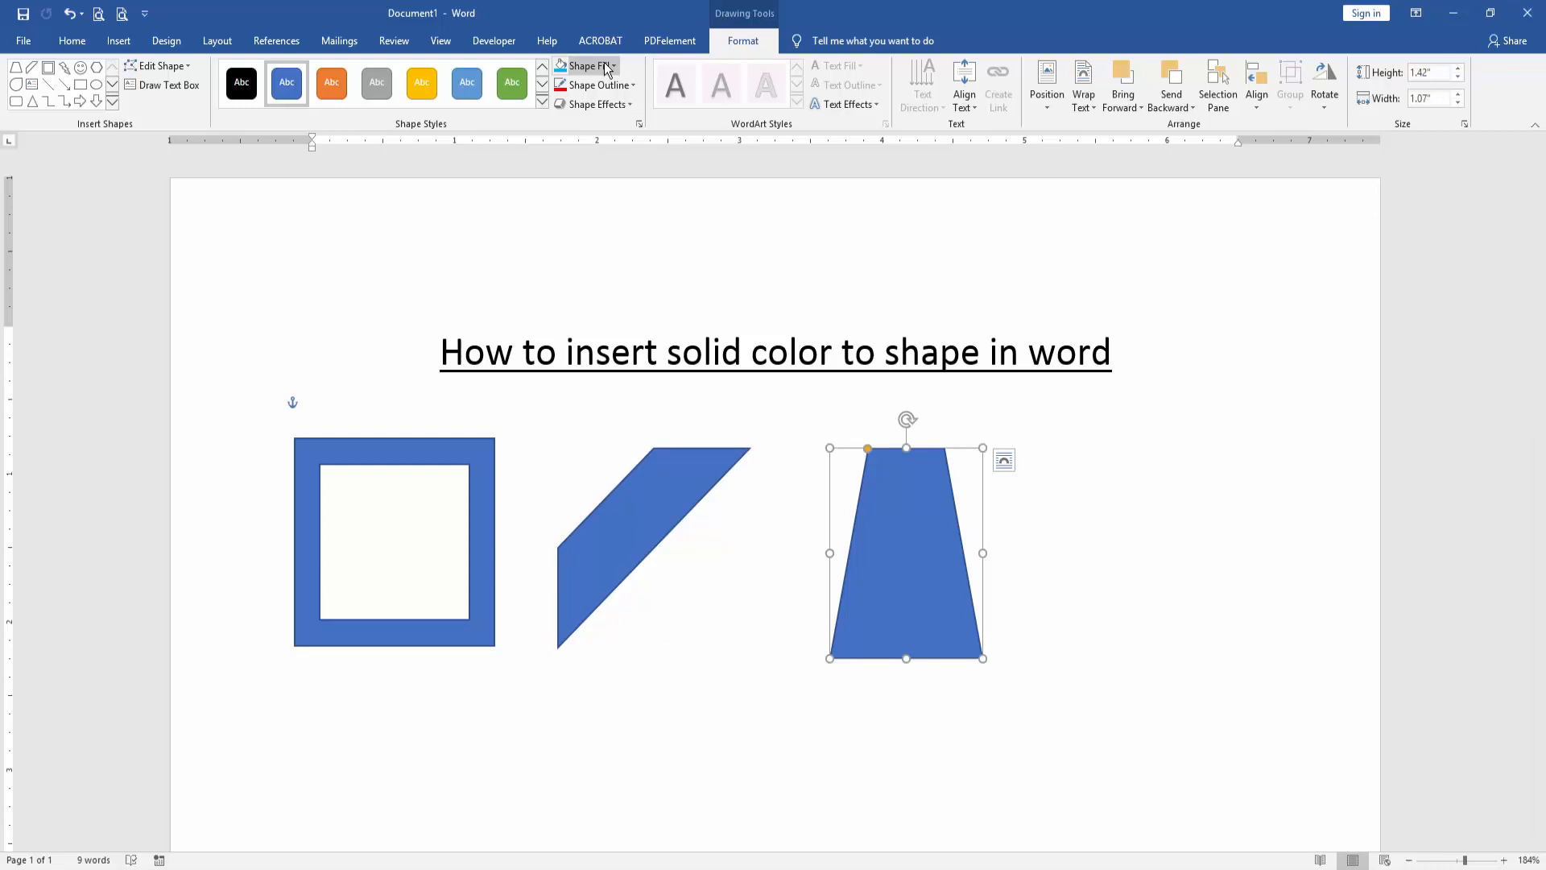
click(584, 65)
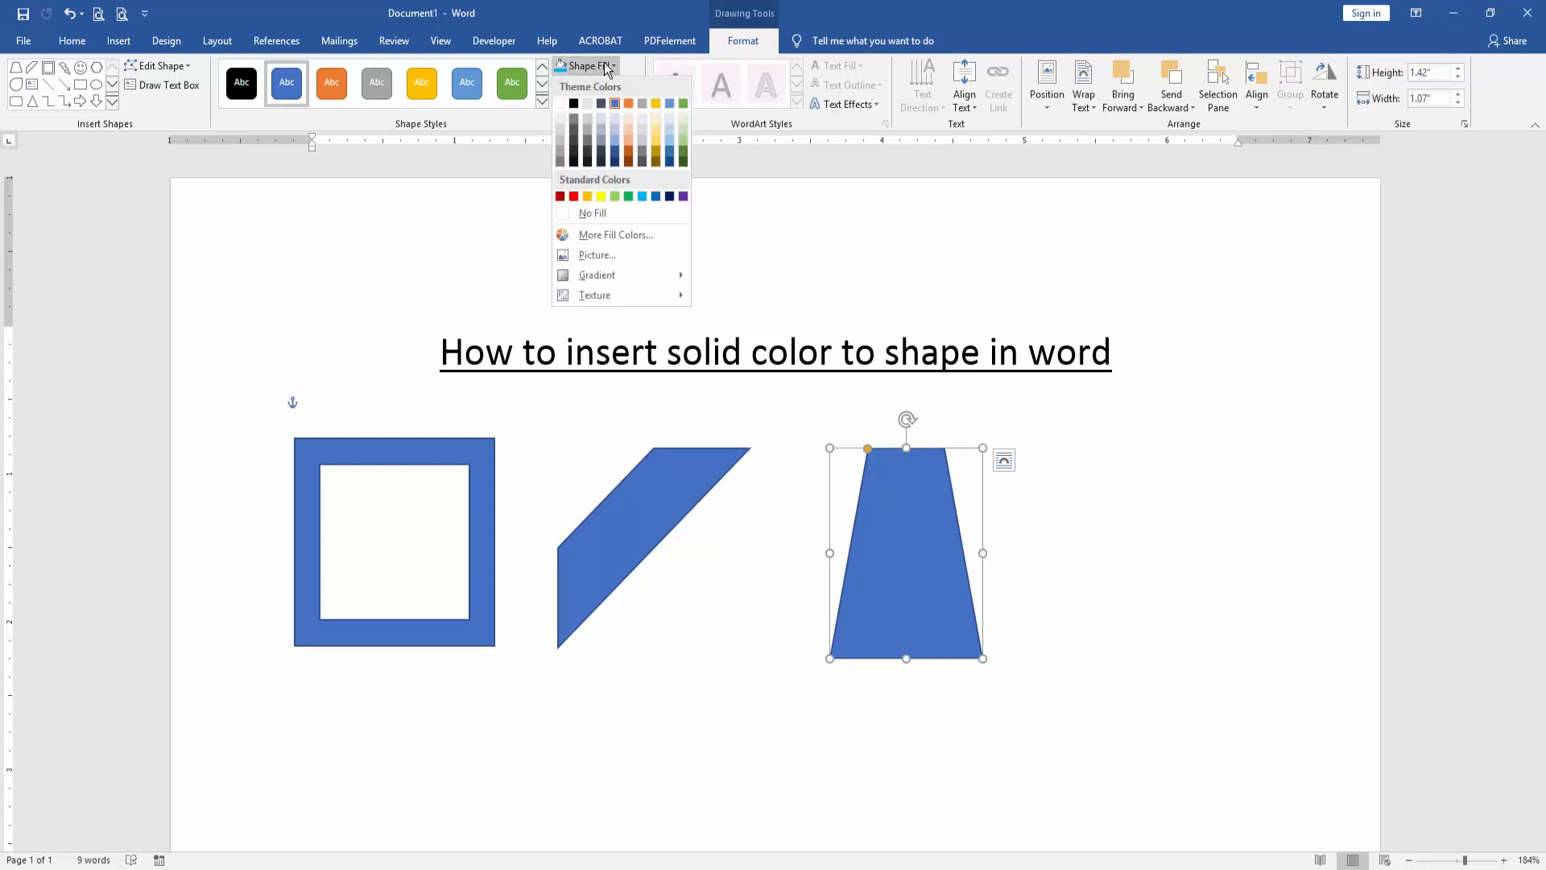
click(593, 213)
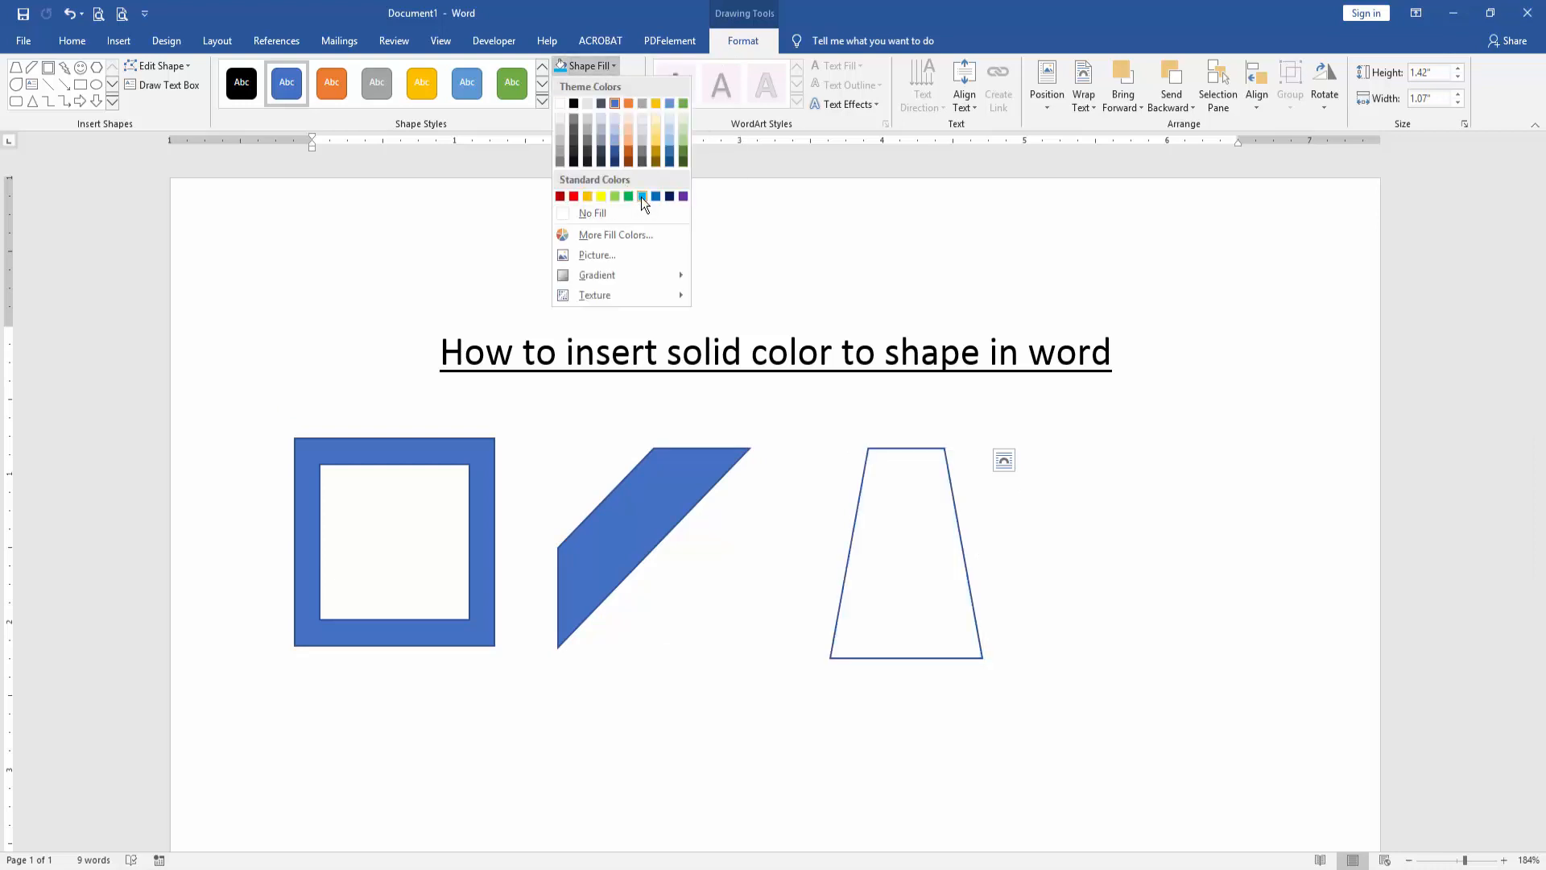
click(669, 196)
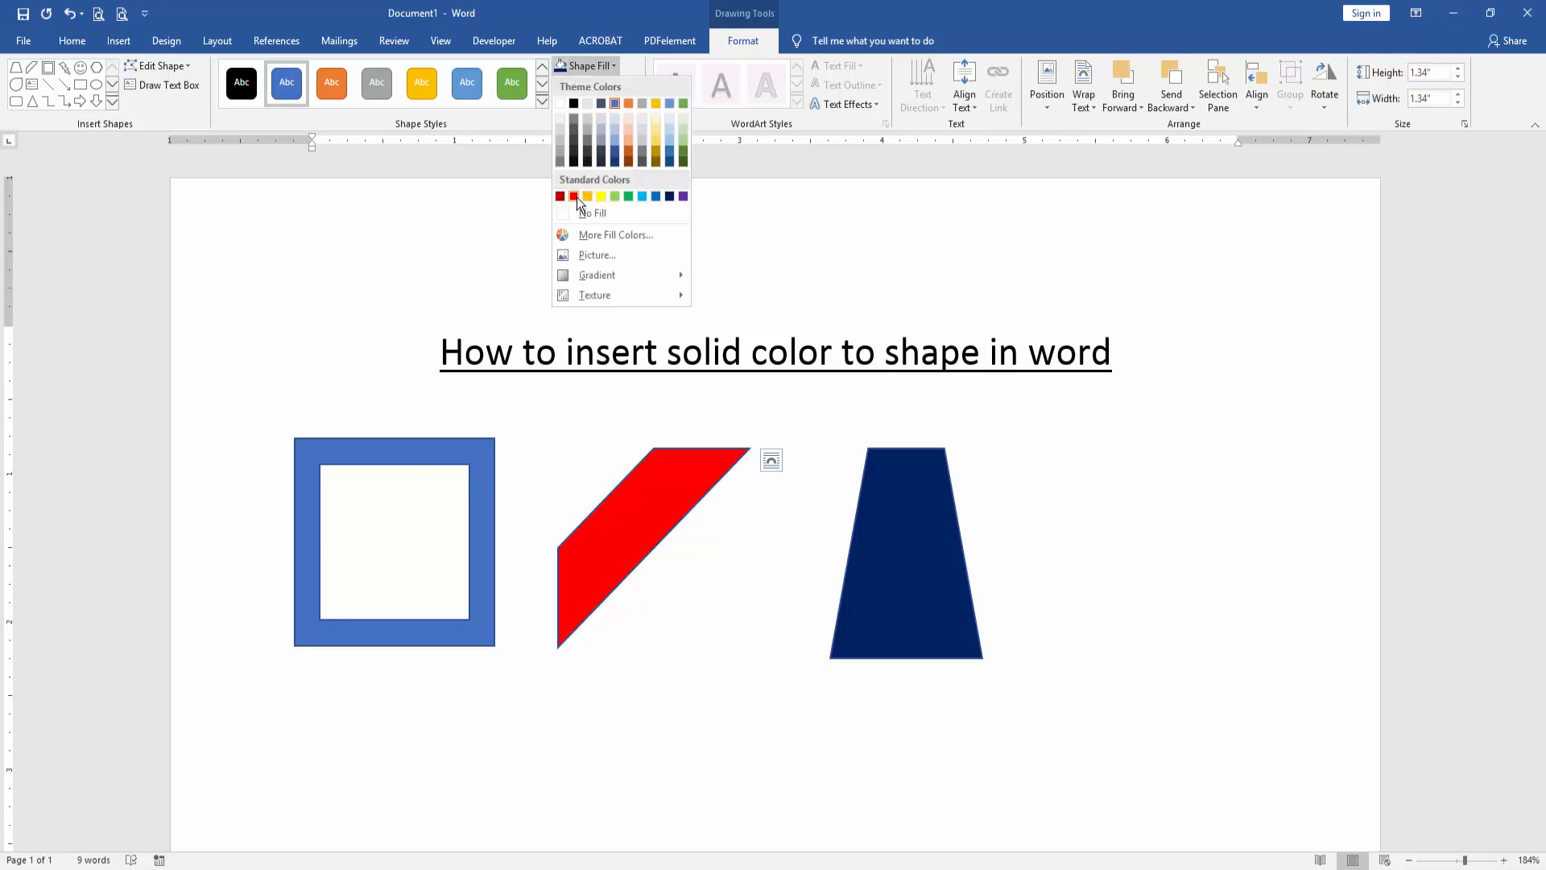
Step: Fill the parallelogram with solid yellow and the frame with solid green
click(587, 195)
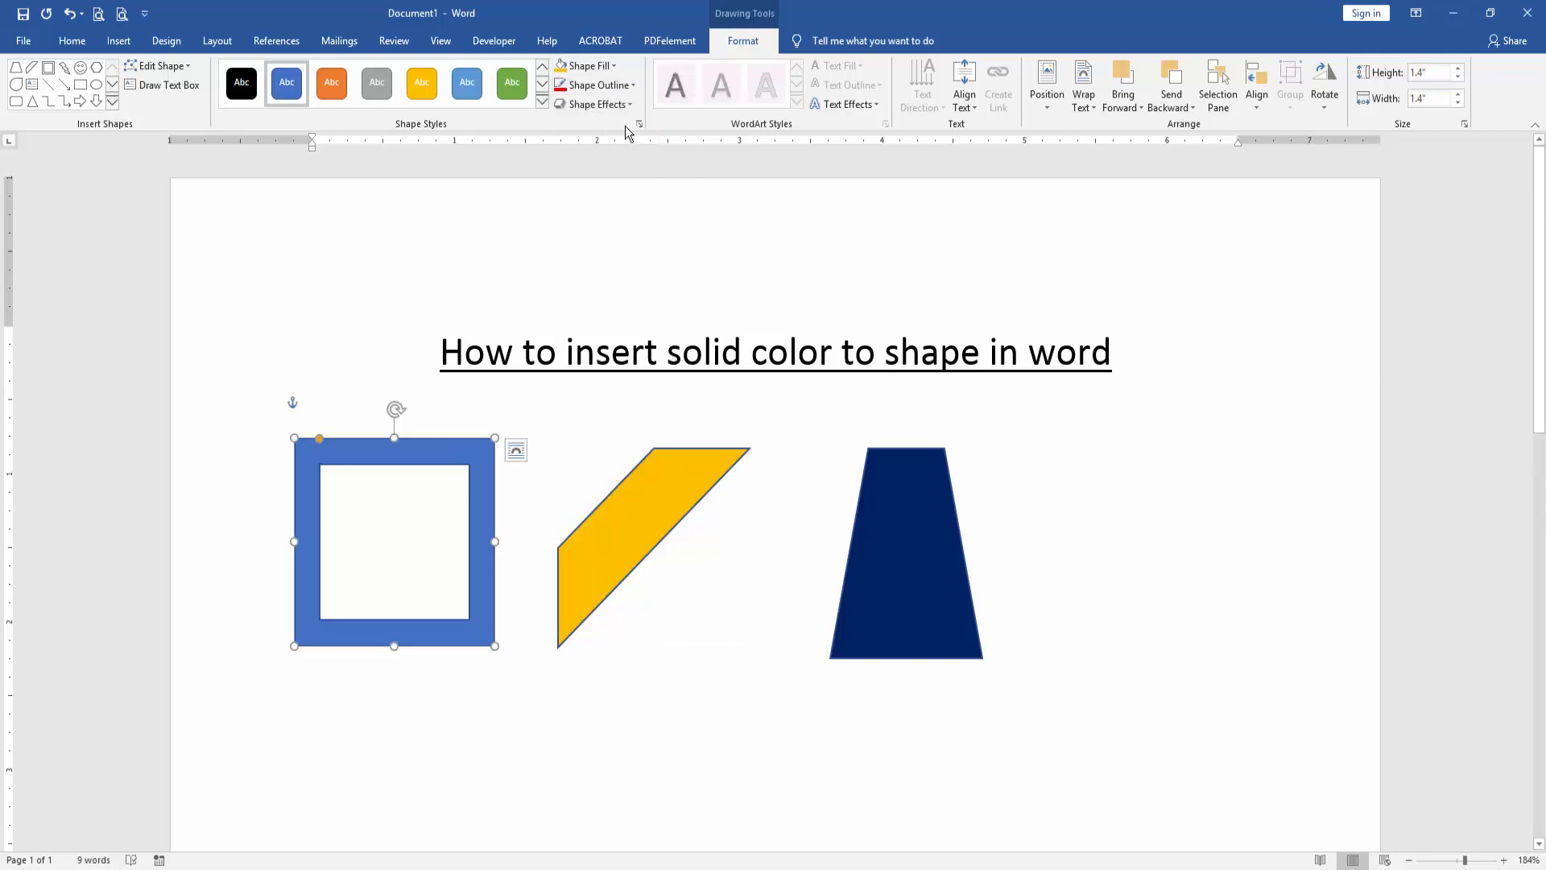
click(583, 66)
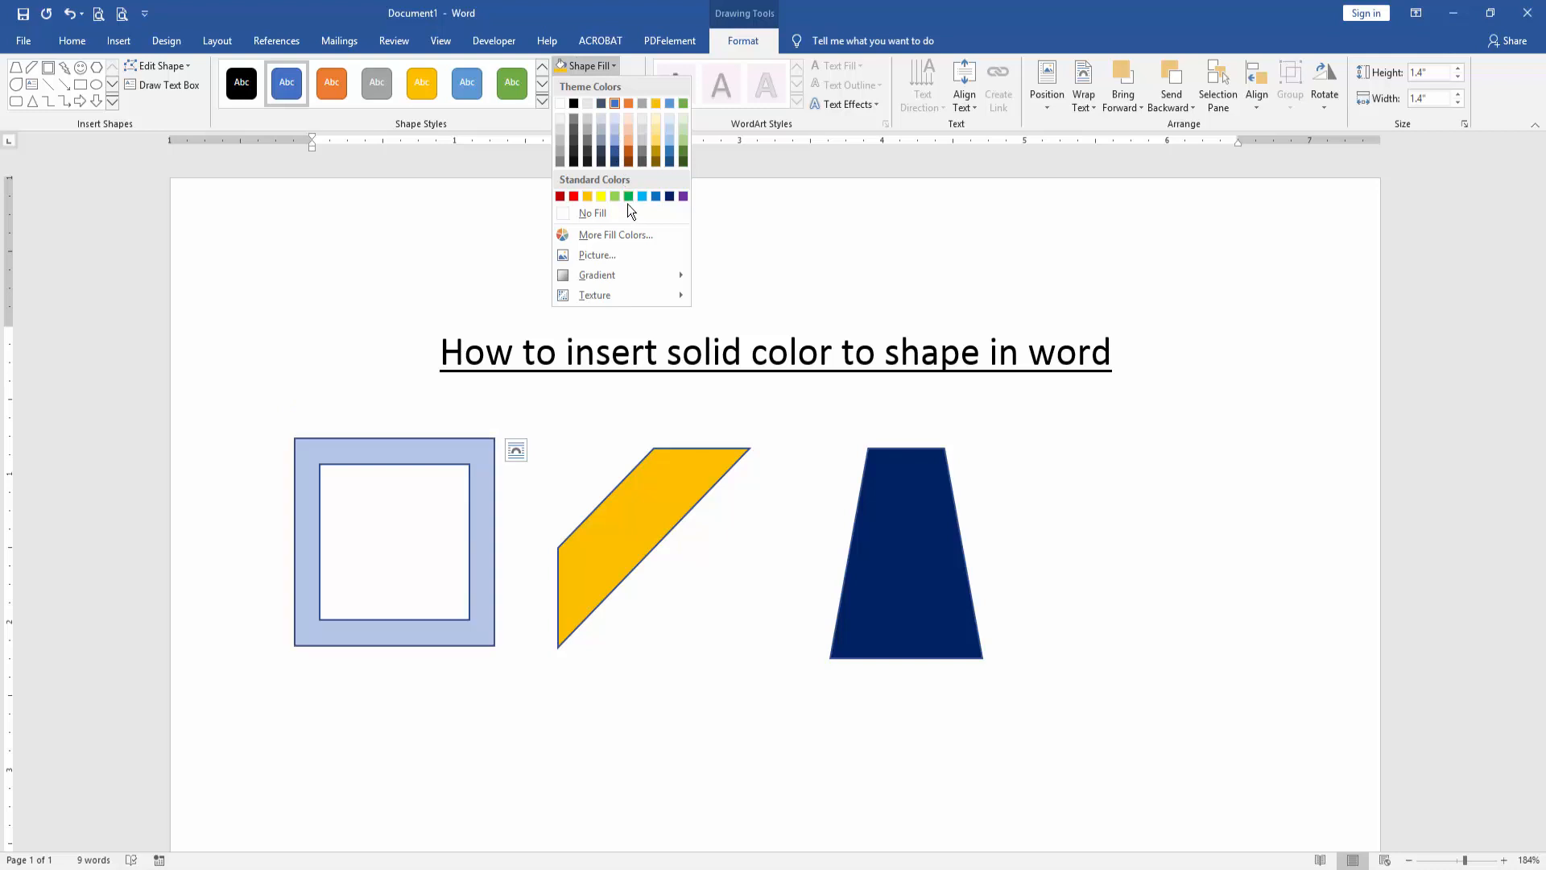
click(628, 197)
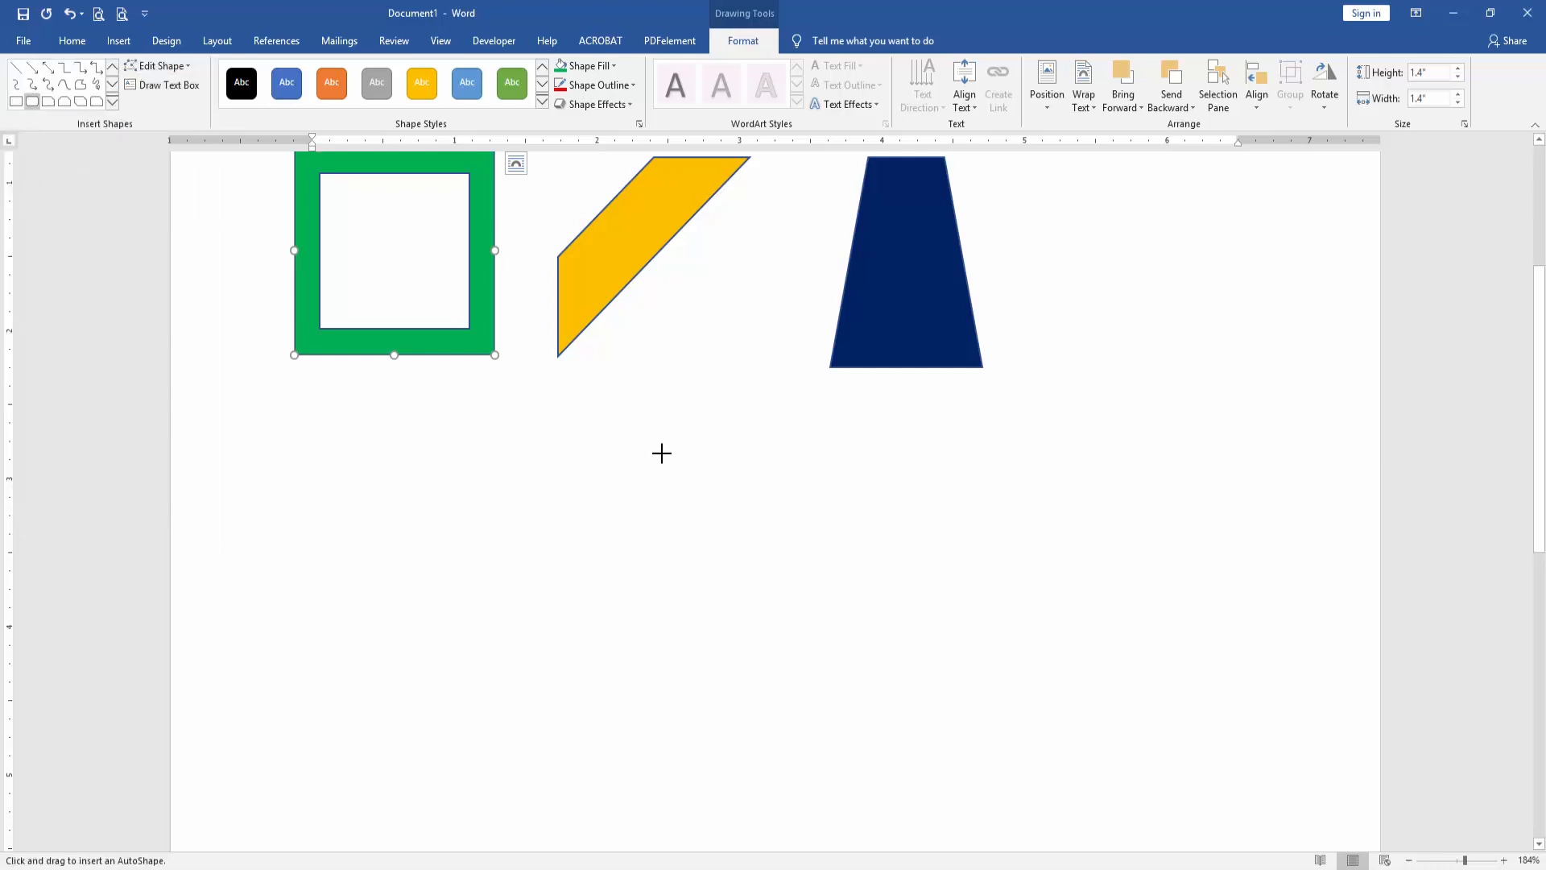
Step: Draw a large orange-filled rounded rectangle below the row of three shapes
drag(572, 416, 1131, 775)
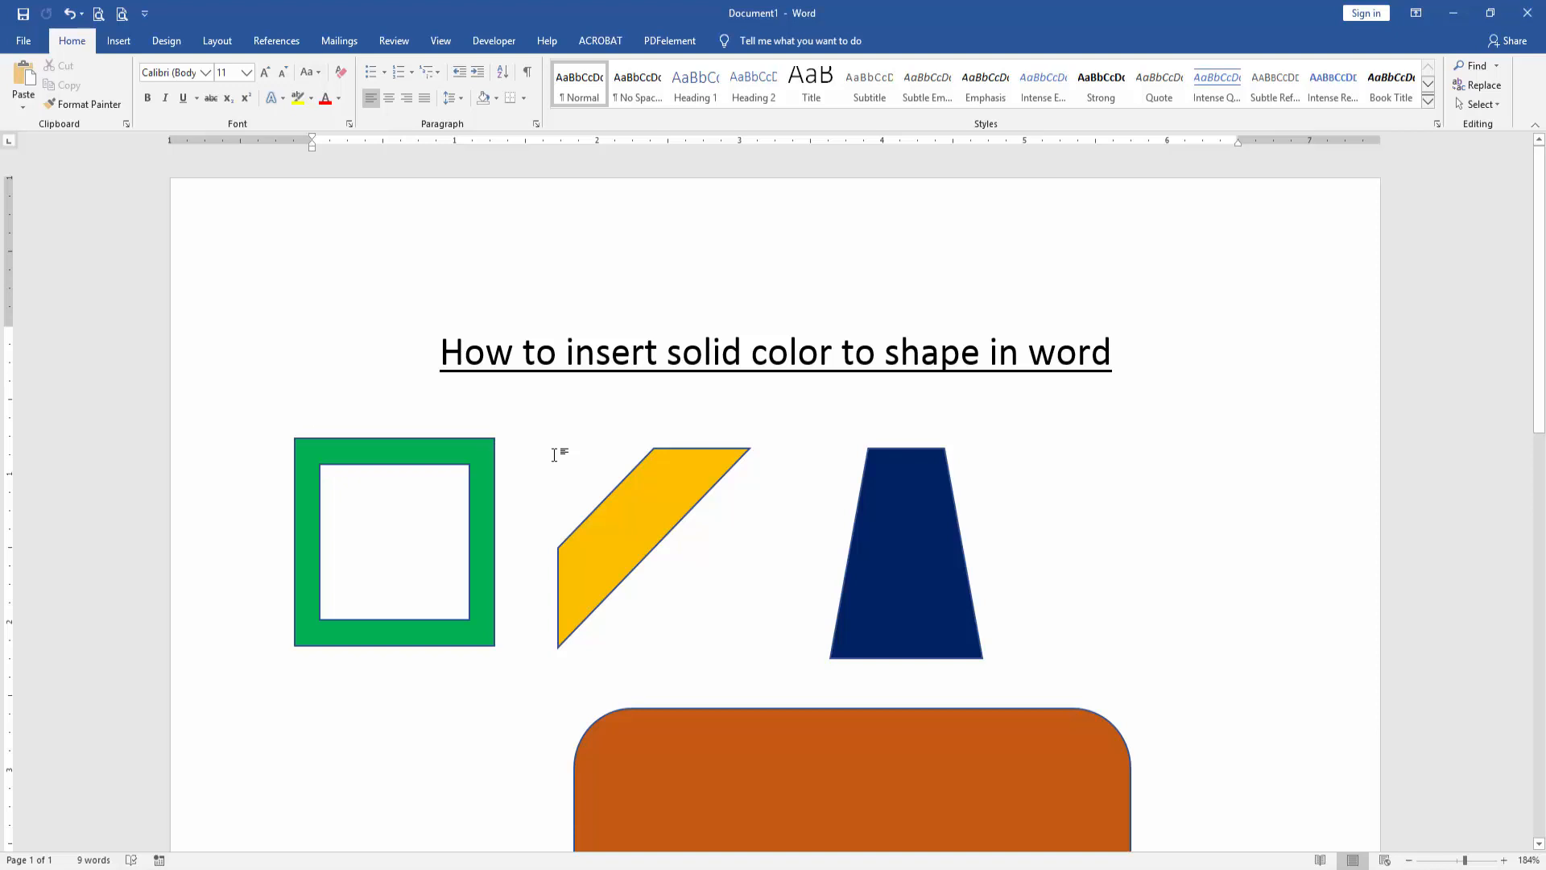
click(312, 409)
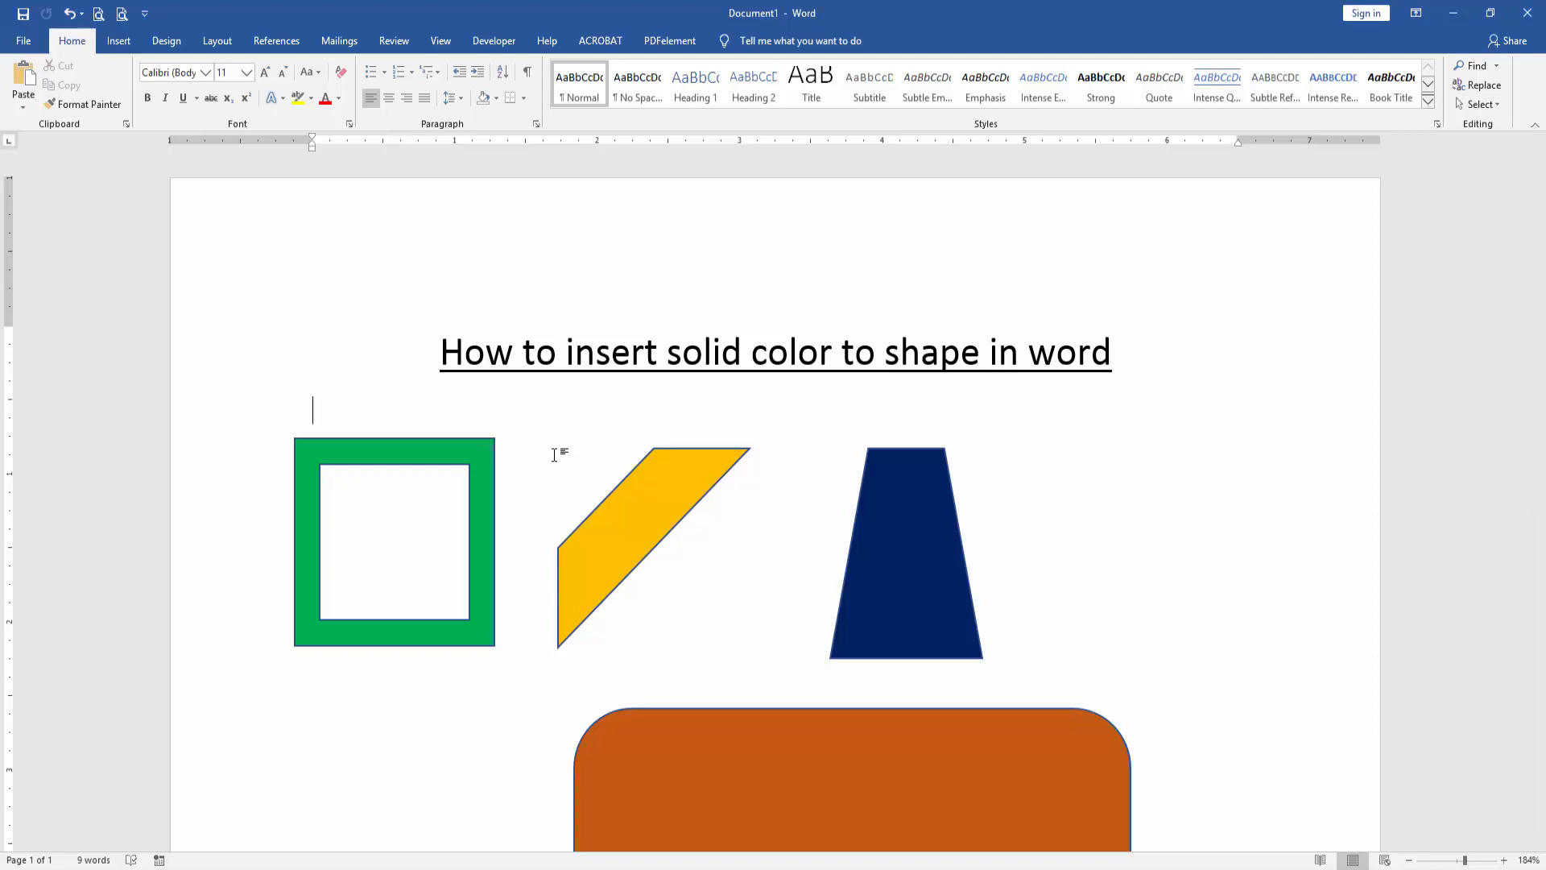